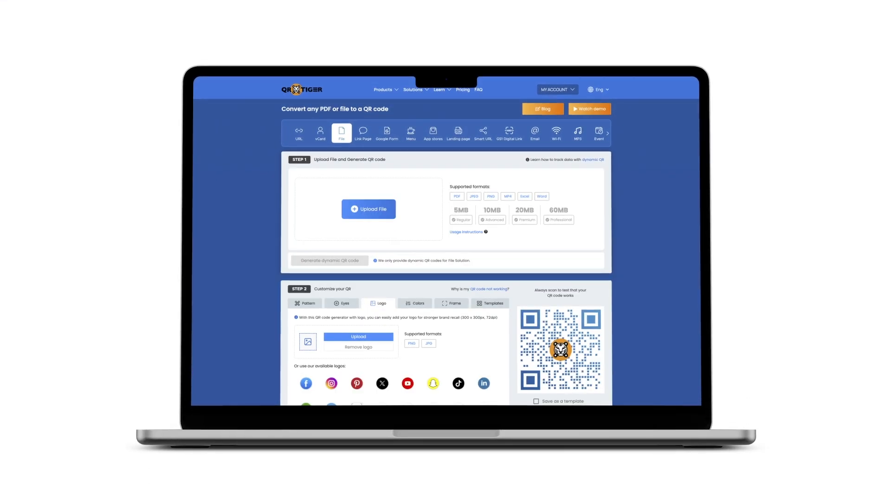
Preview the Menu, Landing page, GS1 Digital Link and MP3 QR code generators.
left_click(410, 133)
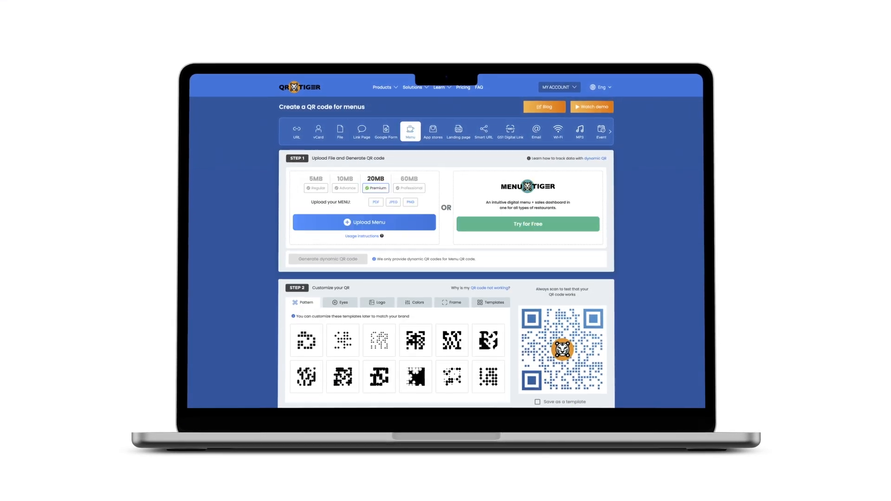
left_click(458, 132)
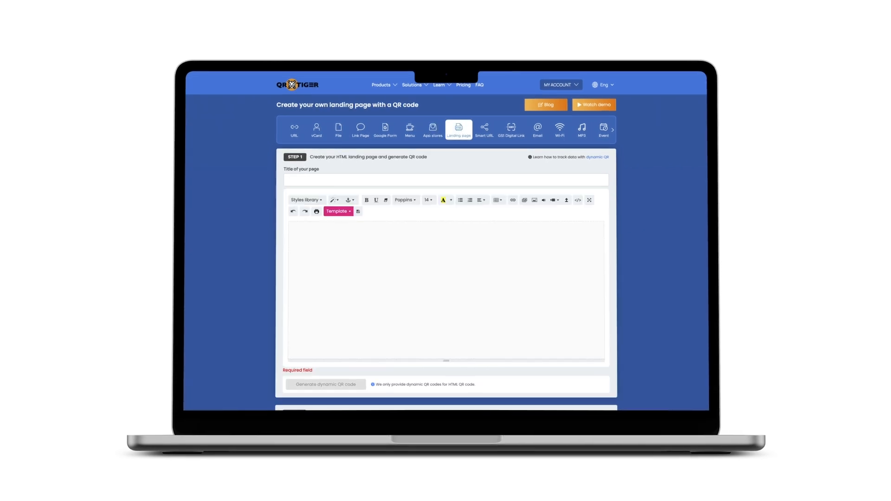
left_click(512, 130)
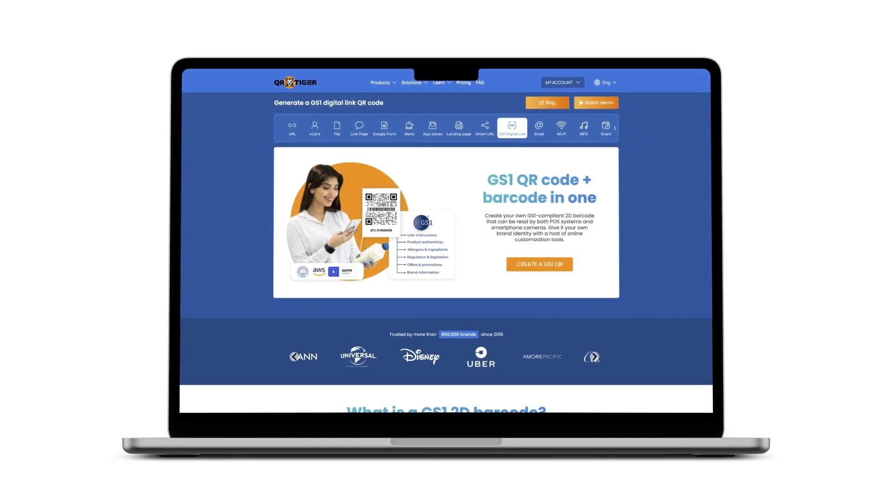
left_click(584, 128)
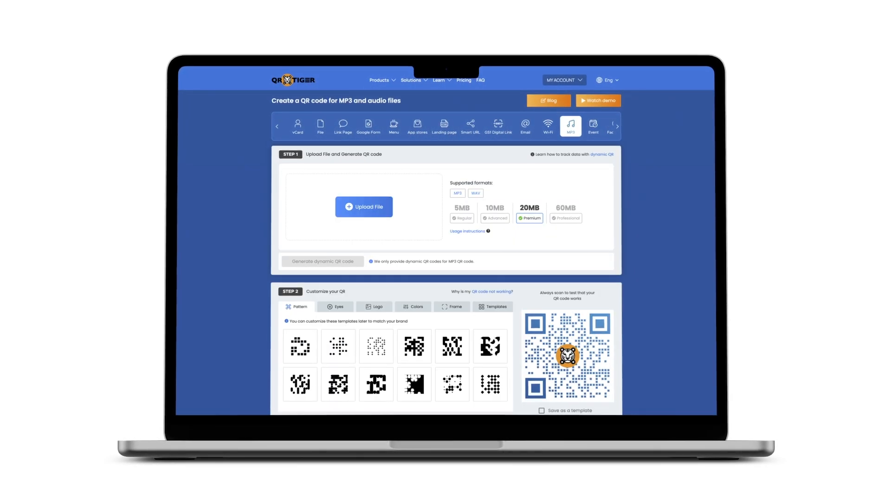
Switch to the URL QR code generator and show its logo customization options.
left_click(287, 125)
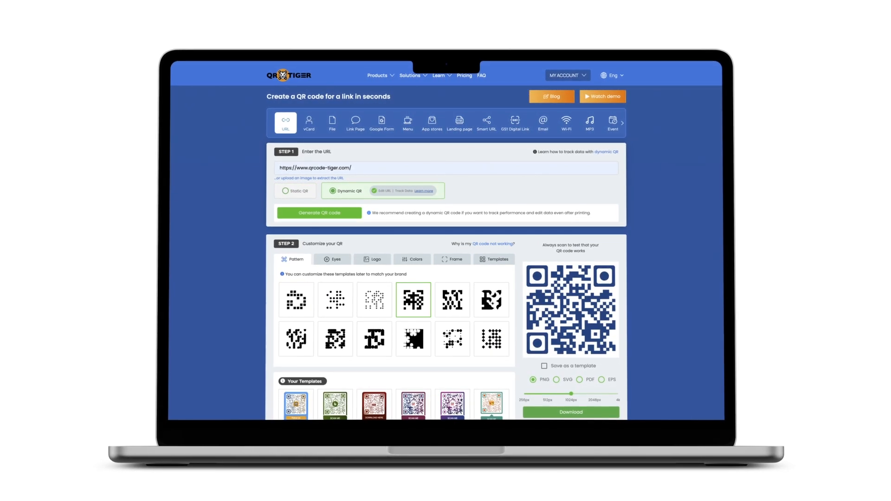
left_click(371, 260)
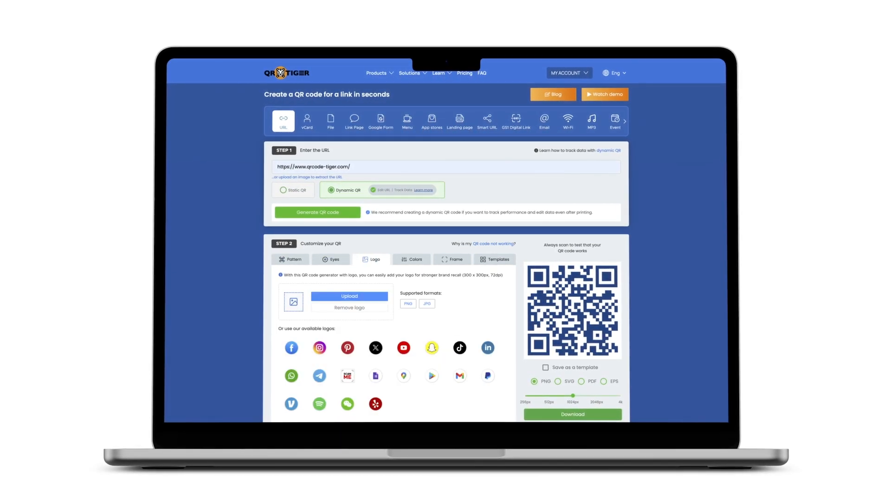
left_click(412, 259)
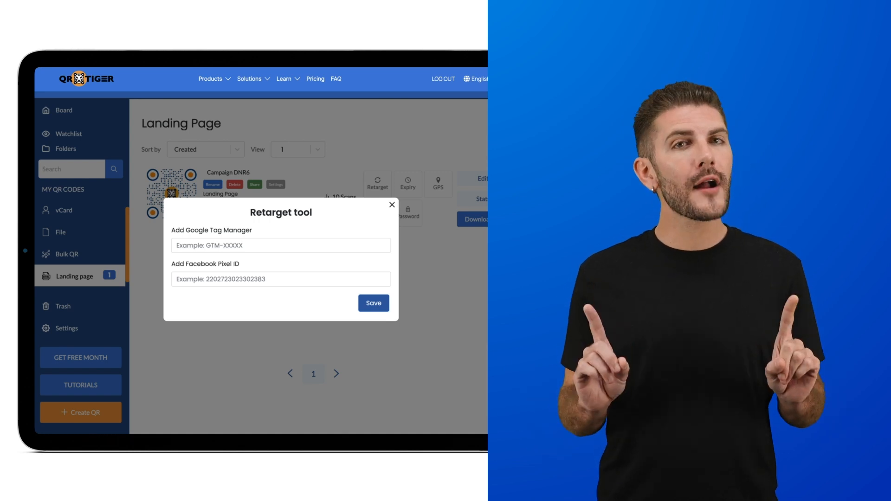
Show the landing page campaign's password protection and GPS tracking settings.
left_click(408, 184)
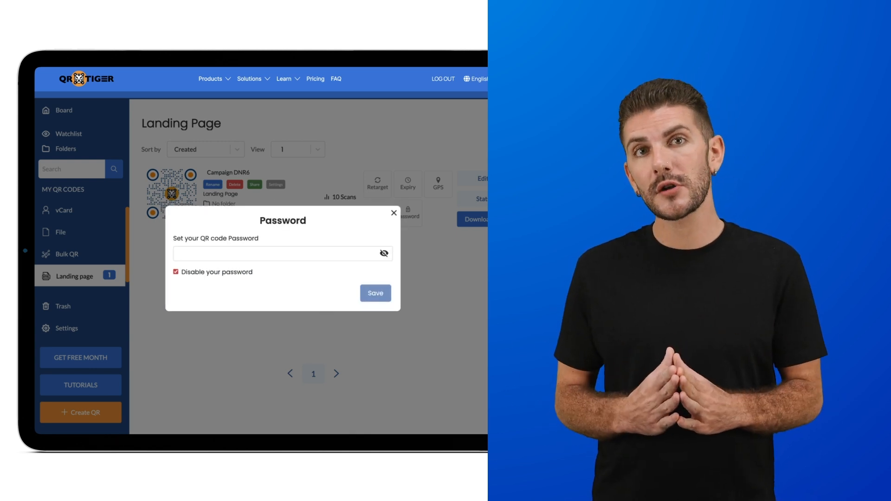
left_click(438, 184)
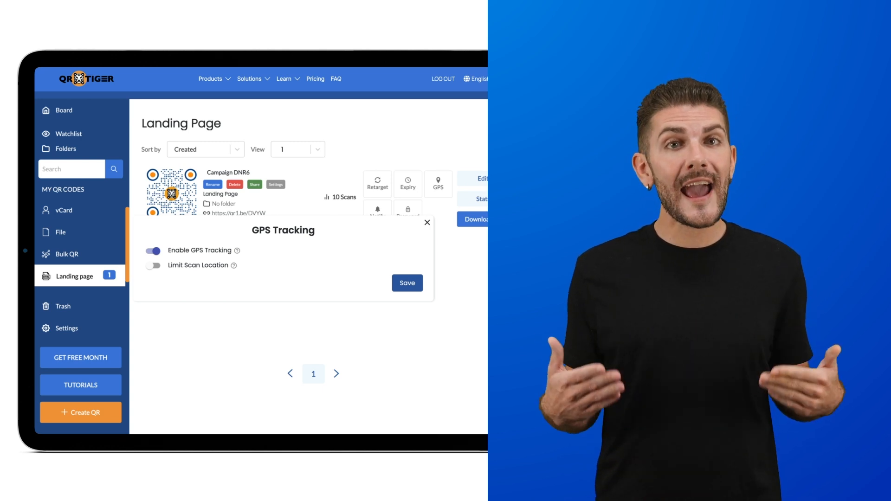
left_click(427, 222)
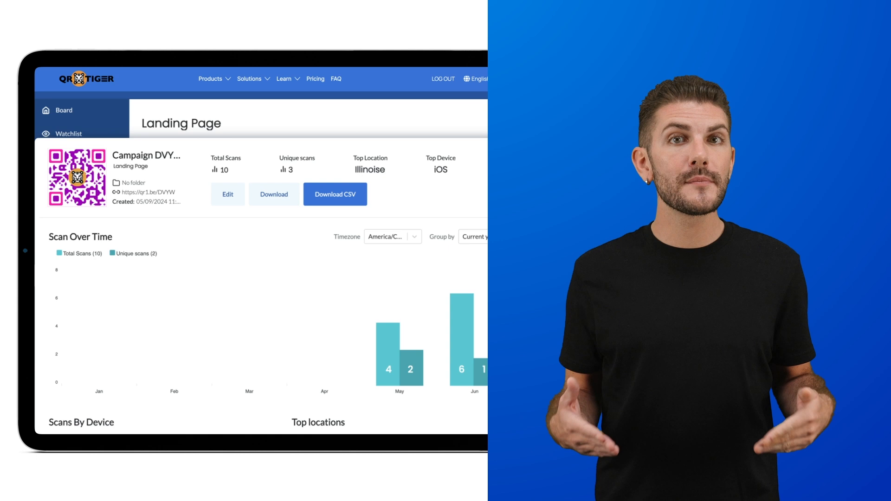
Scroll the scan report through Scan Over Time, Scans By Device, GPS map and scan locations.
scroll("down", 3)
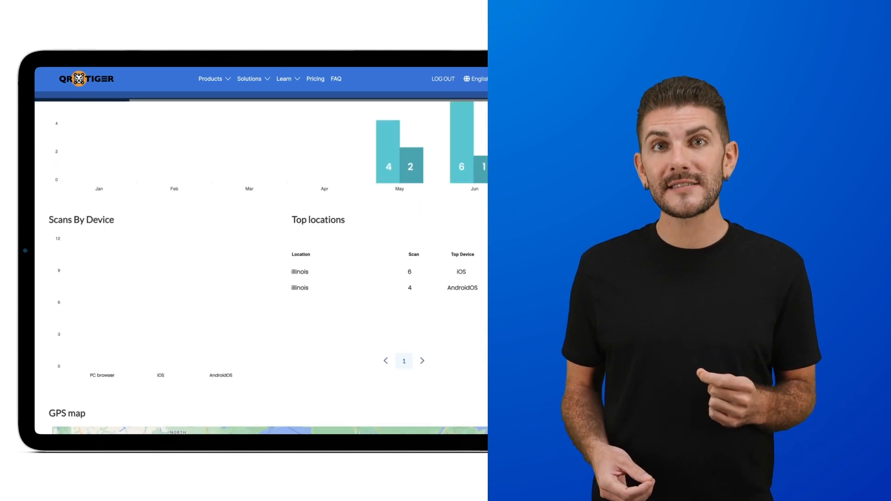
scroll("down", 3)
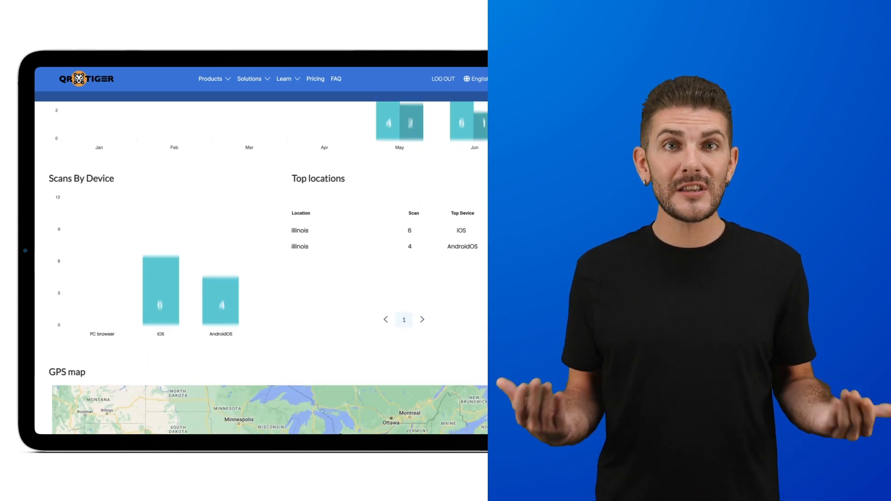
scroll("down", 3)
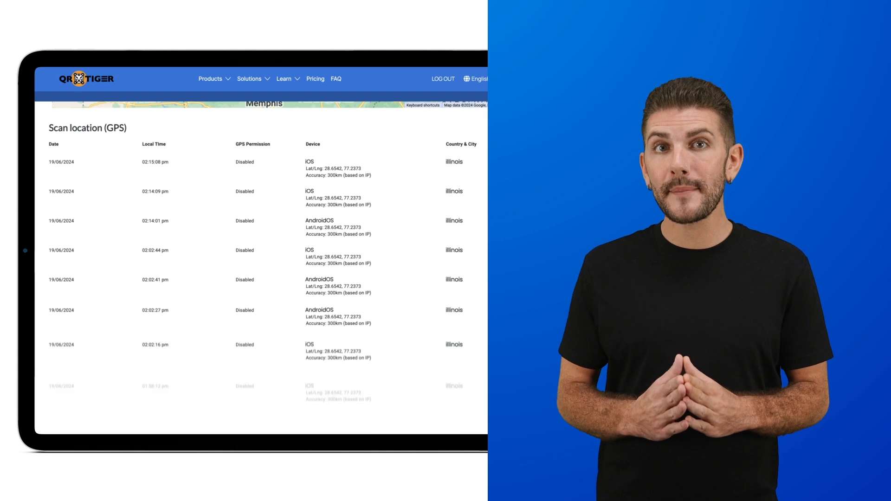
scroll("down", 3)
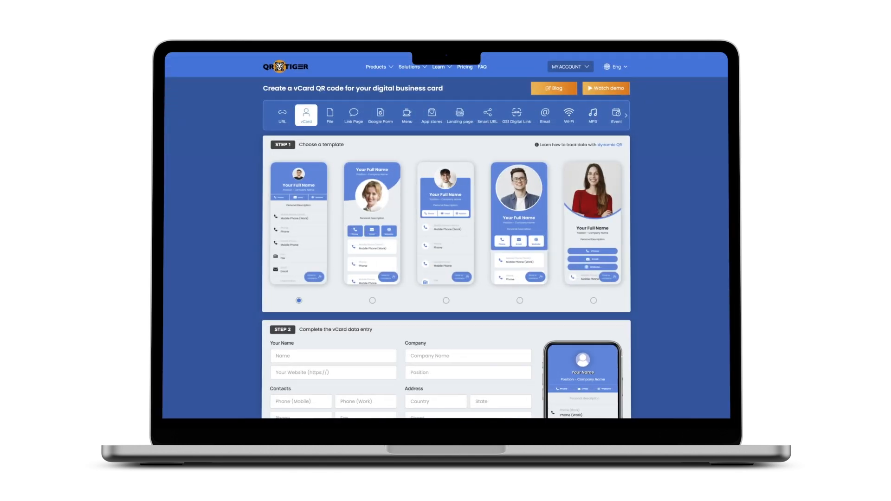
Preview the Link Page generator, then fill a landing page with the surfing event template.
left_click(353, 115)
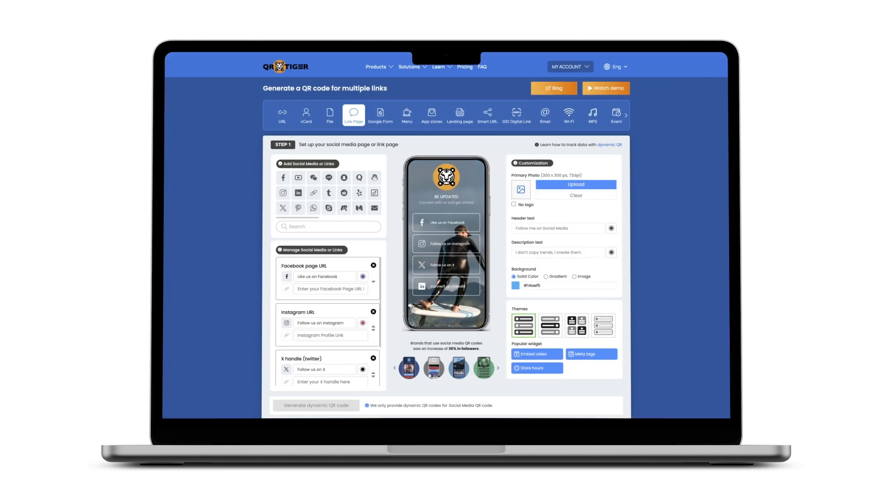
left_click(460, 114)
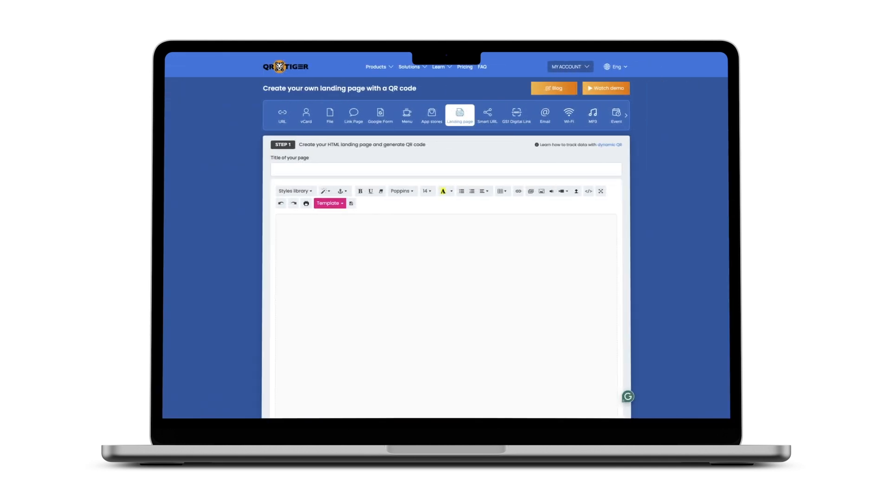
left_click(330, 204)
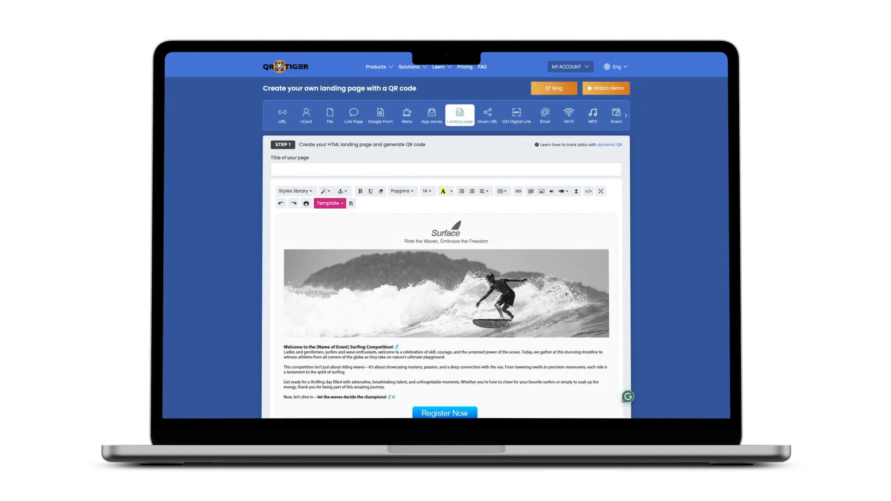
Cycle through the App stores, vCard, Link Page and App stores generators.
left_click(432, 116)
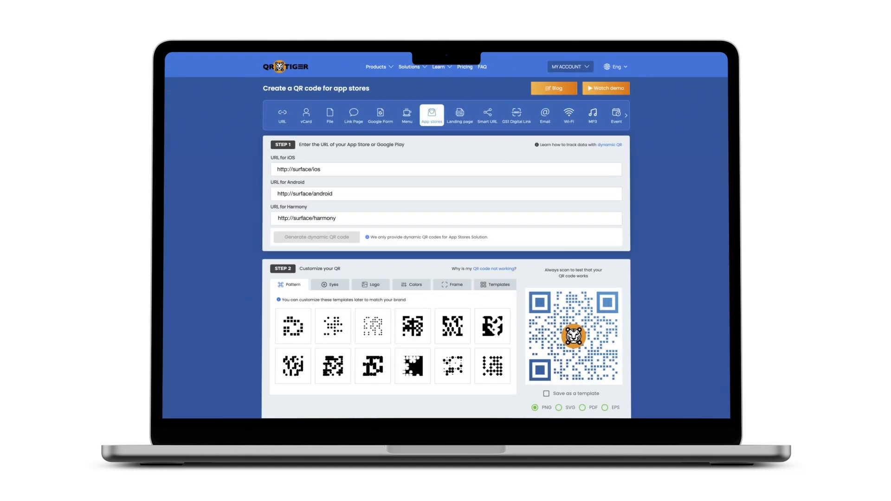
left_click(306, 115)
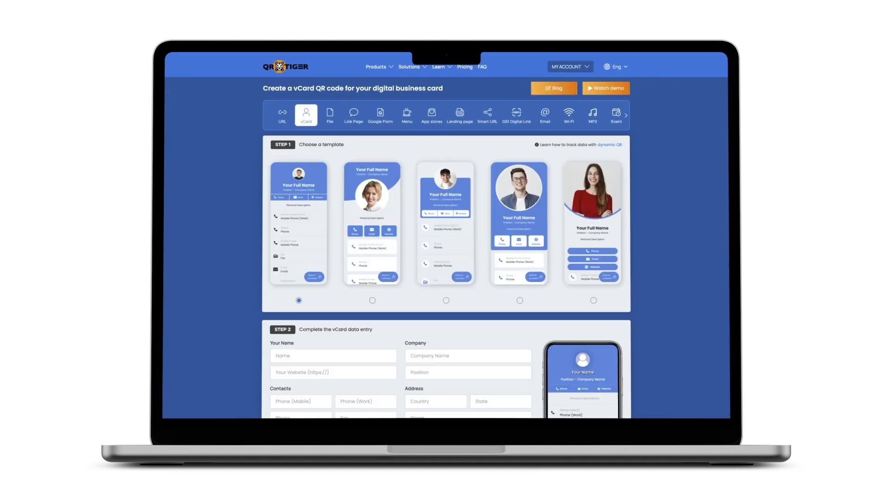
left_click(353, 115)
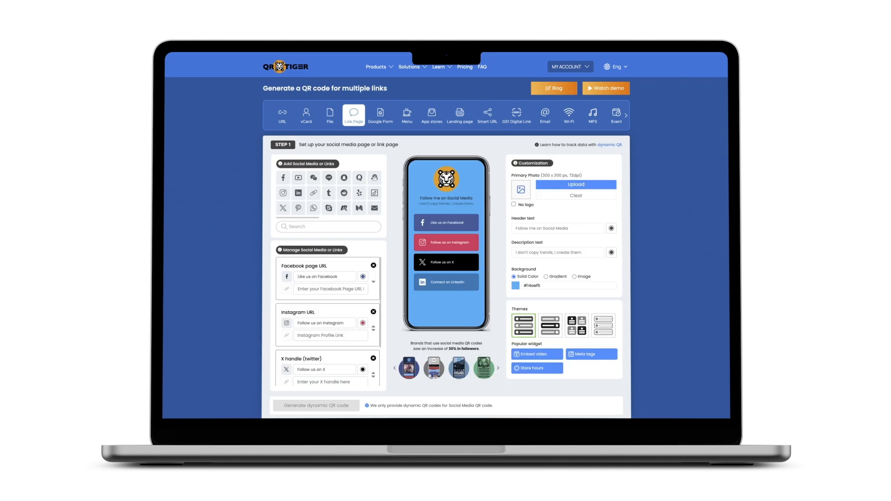
left_click(432, 115)
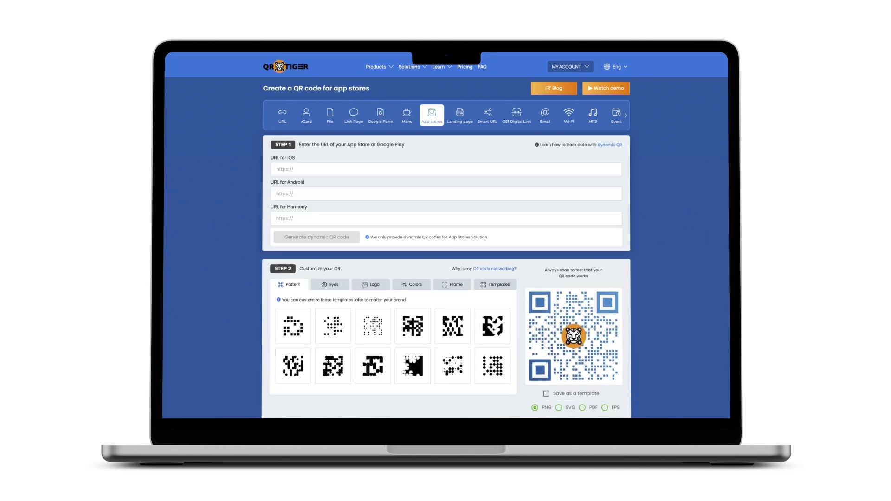
left_click(487, 115)
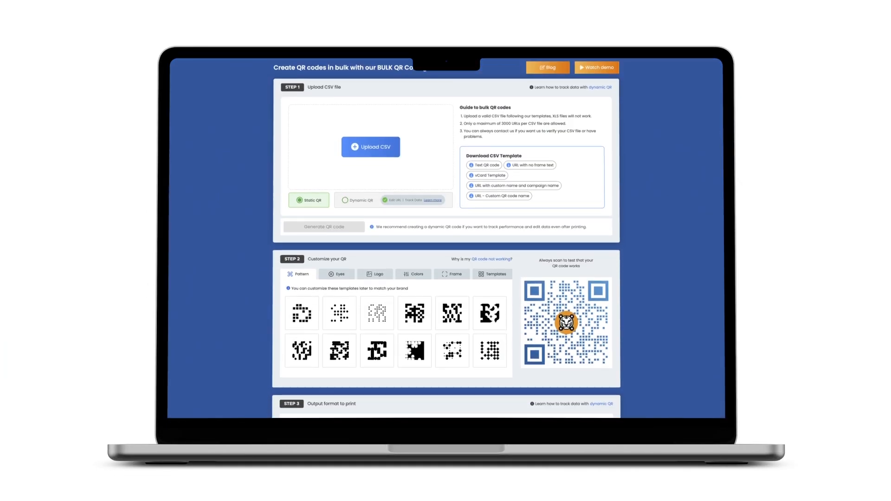
Scroll down the Bulk QR code generator page.
scroll("down", 3)
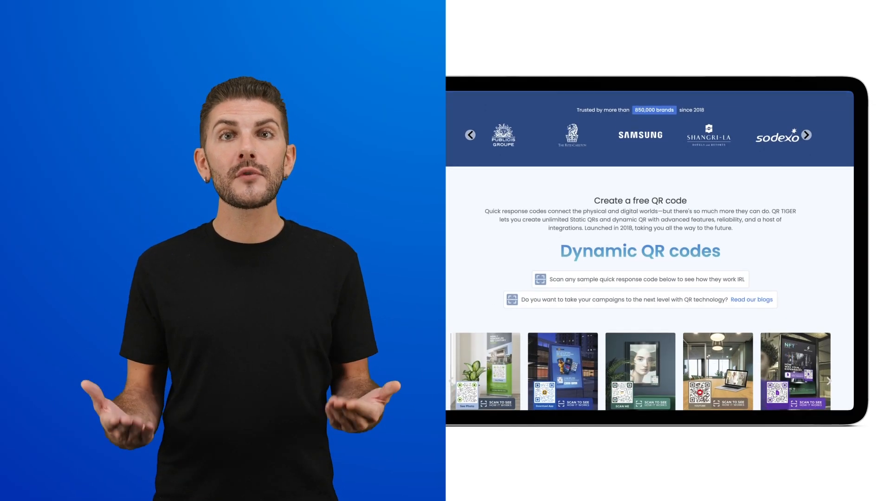
Scroll the home page past the security badges to Future-proof technology.
scroll("down", 3)
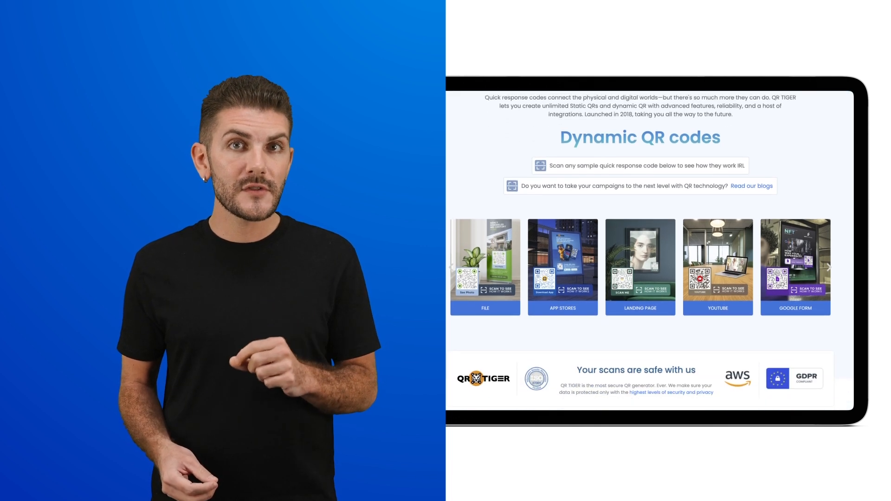
scroll("down", 3)
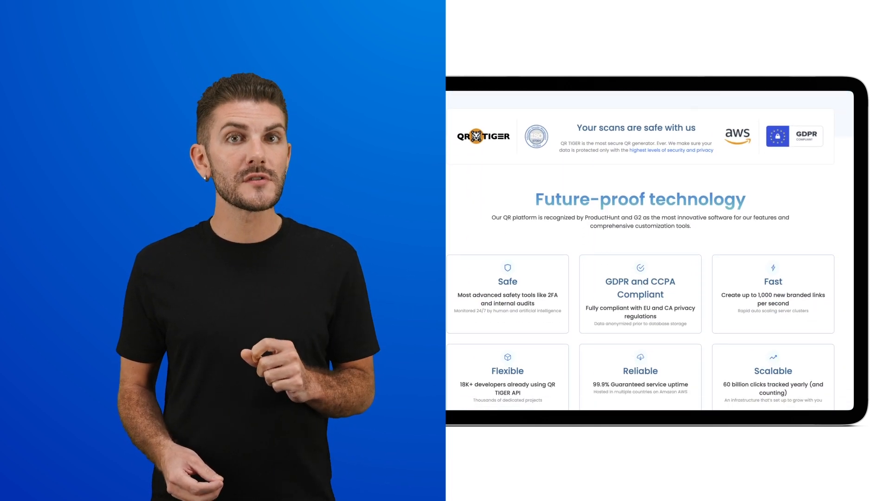
scroll("down", 3)
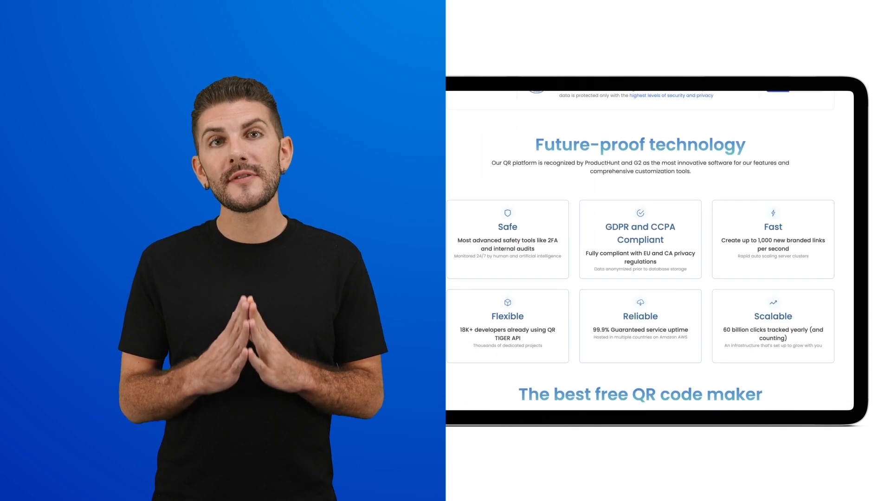